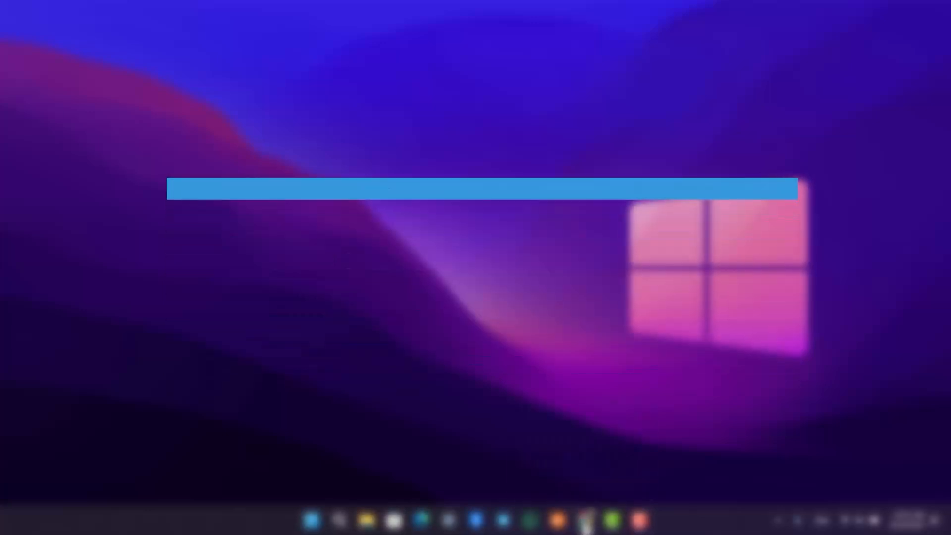
# Launch Run from Windows search and enter the %AppData% Quick Launch\User Pinned\ImplicitAppShortcuts path
pyautogui.rightClick(584, 520)
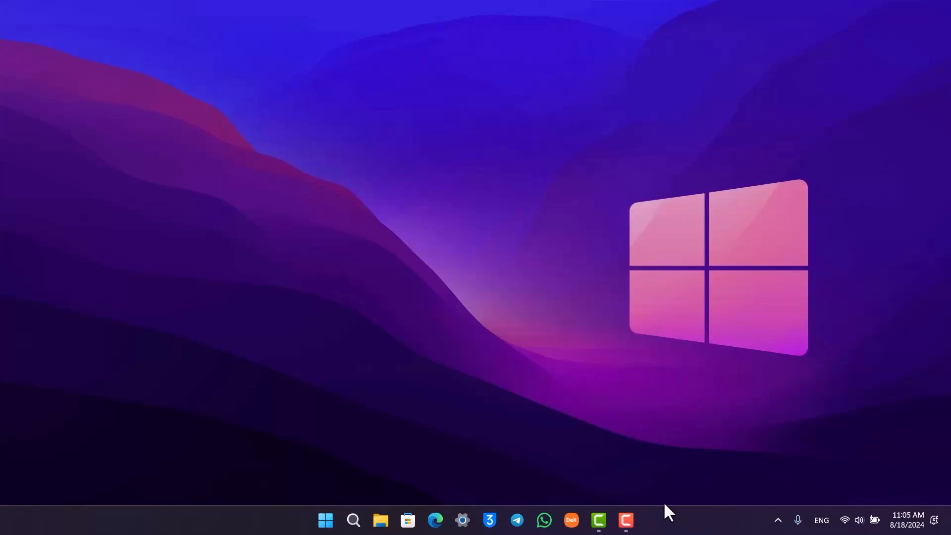
pyautogui.moveTo(354, 521)
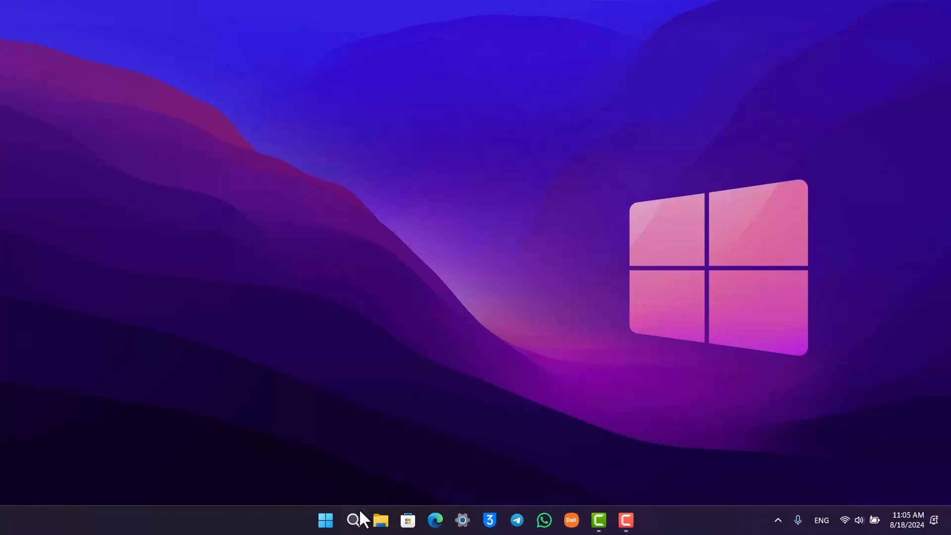
pyautogui.click(352, 520)
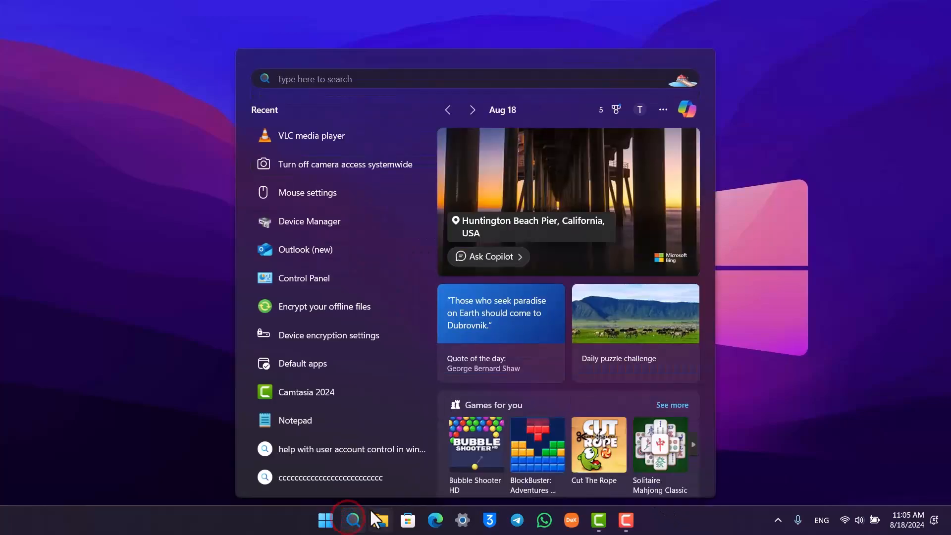
pyautogui.write('run')
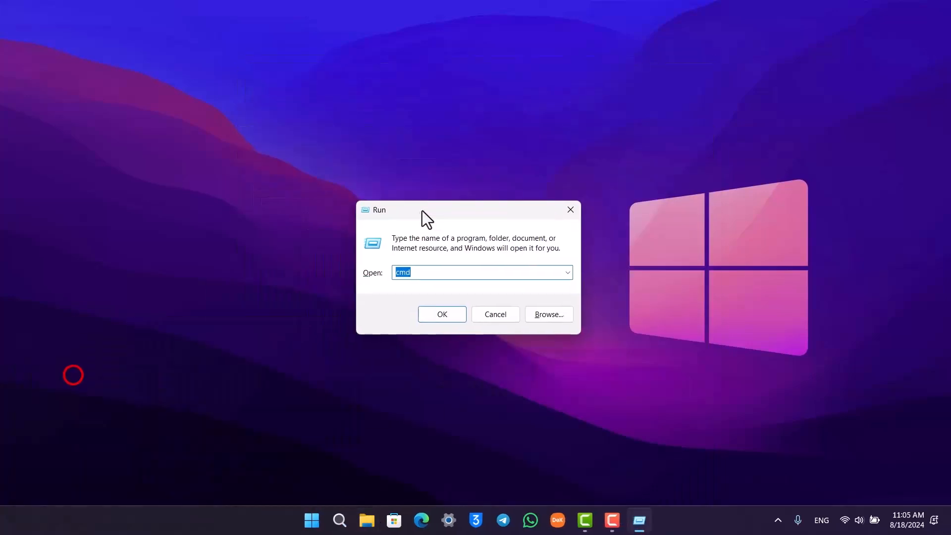
pyautogui.write('r\\Quick Launch\\User Pinned\\ImplicitAppShortcuts')
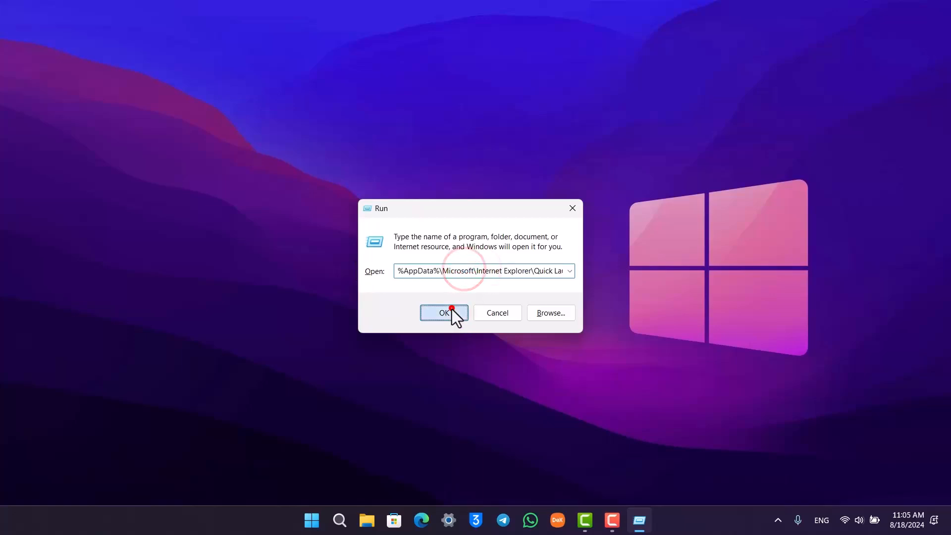
# Confirm Run, browse the 39a55e8d68262d97 subfolder holding only an Edge shortcut, then close Explorer
pyautogui.click(443, 312)
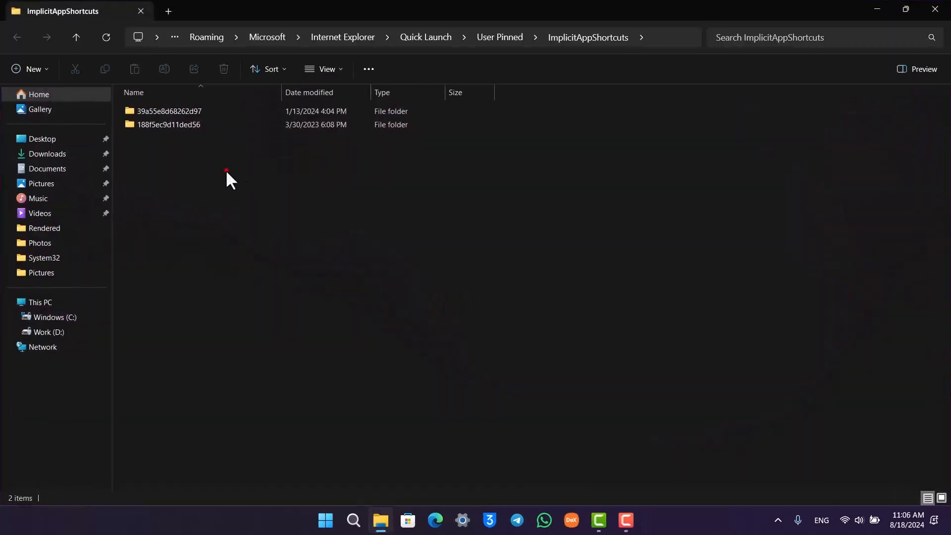
pyautogui.click(169, 110)
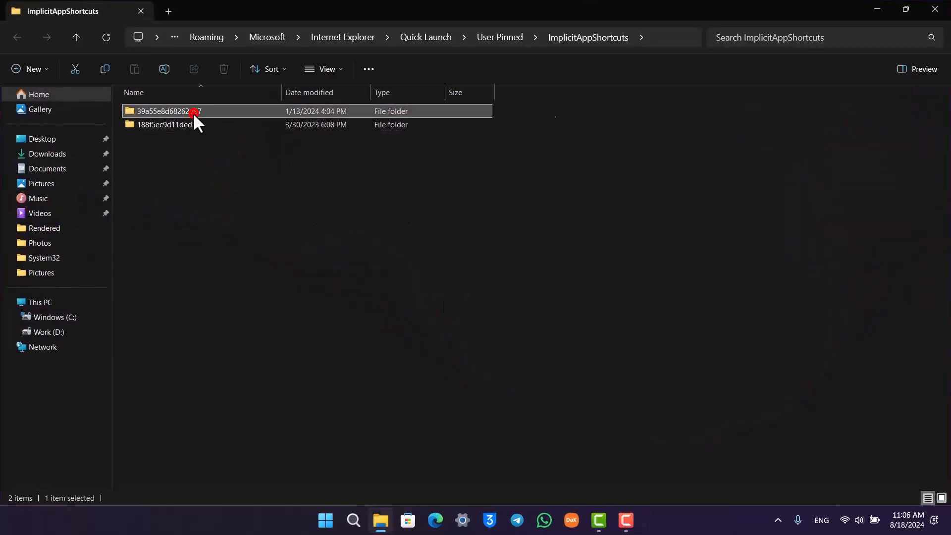
pyautogui.moveTo(163, 131)
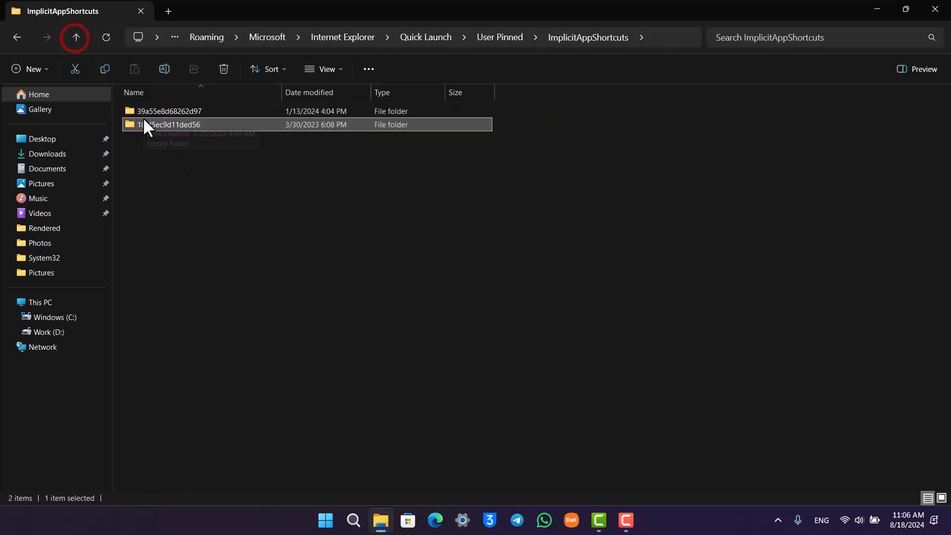
pyautogui.doubleClick(168, 111)
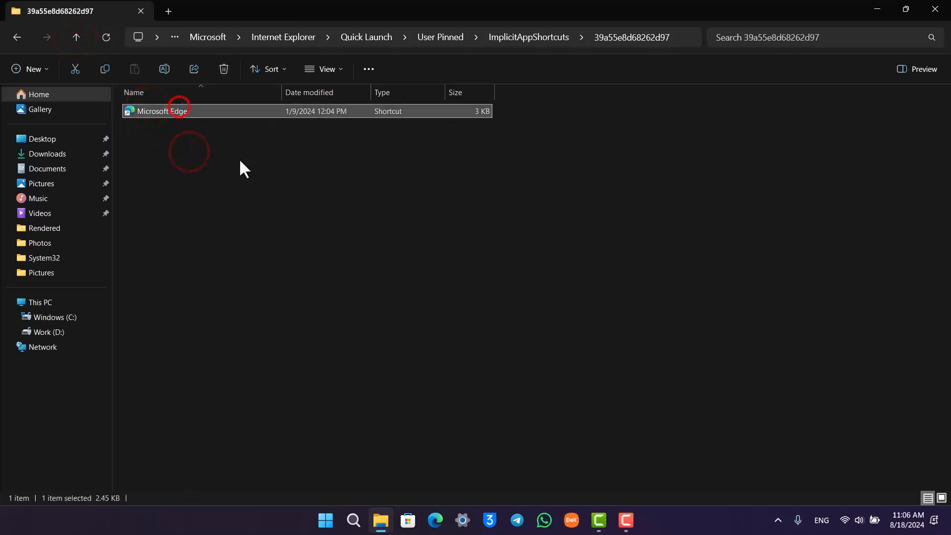
pyautogui.click(243, 163)
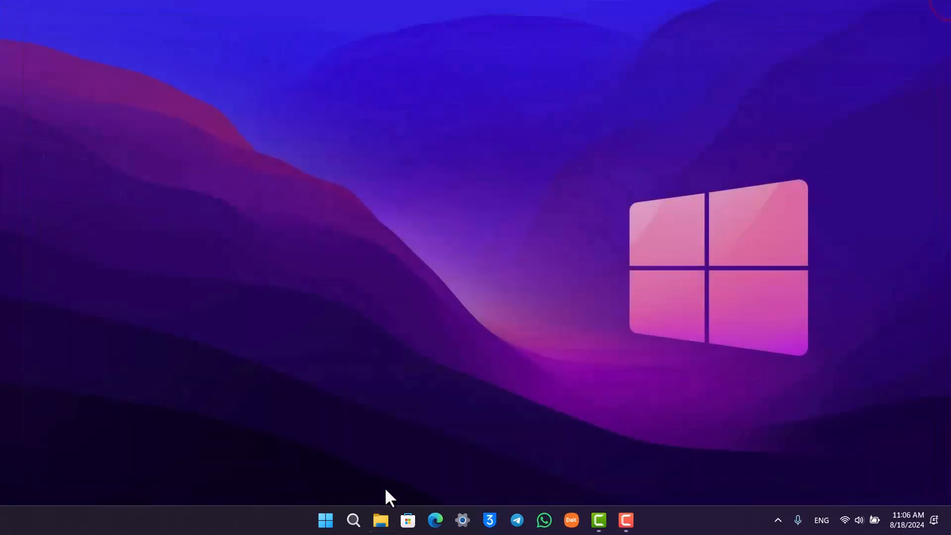
# Launch Chrome from Start search and choose the Person 1 profile card
pyautogui.write('chr')
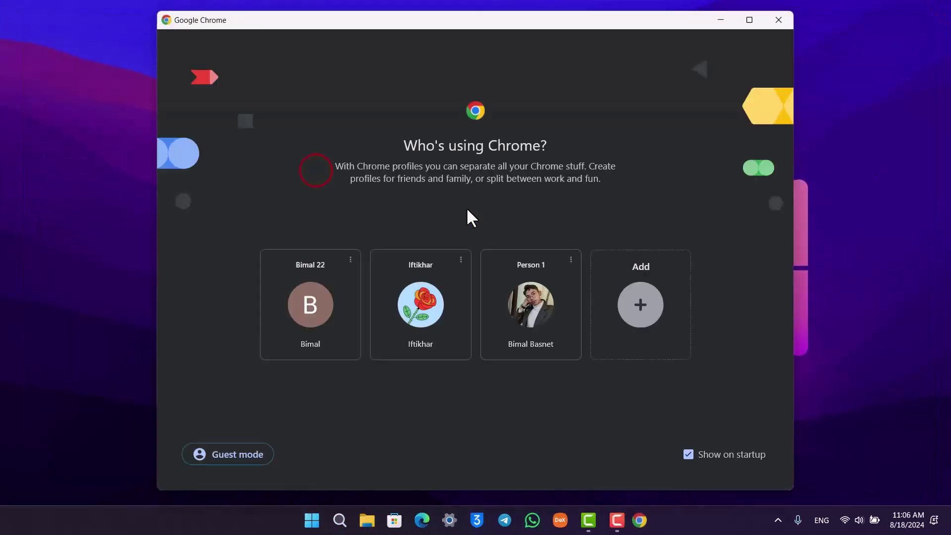
pyautogui.click(461, 259)
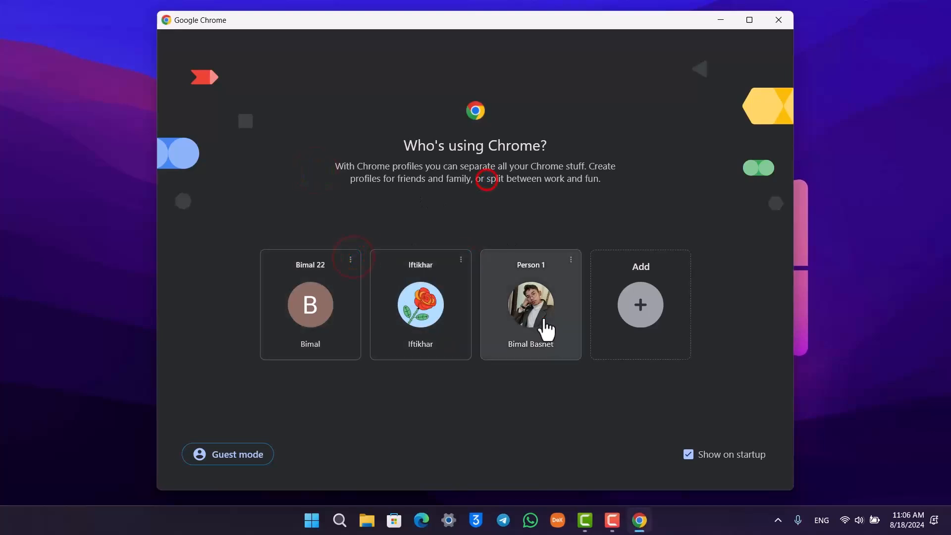
pyautogui.click(529, 304)
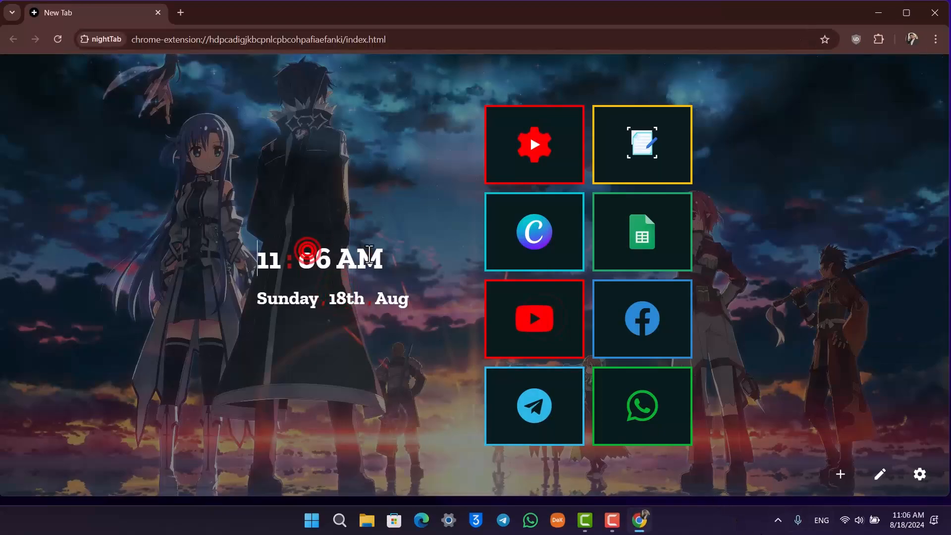
# Pin Chrome permanently via its taskbar icon's Pin to taskbar option
pyautogui.rightClick(639, 521)
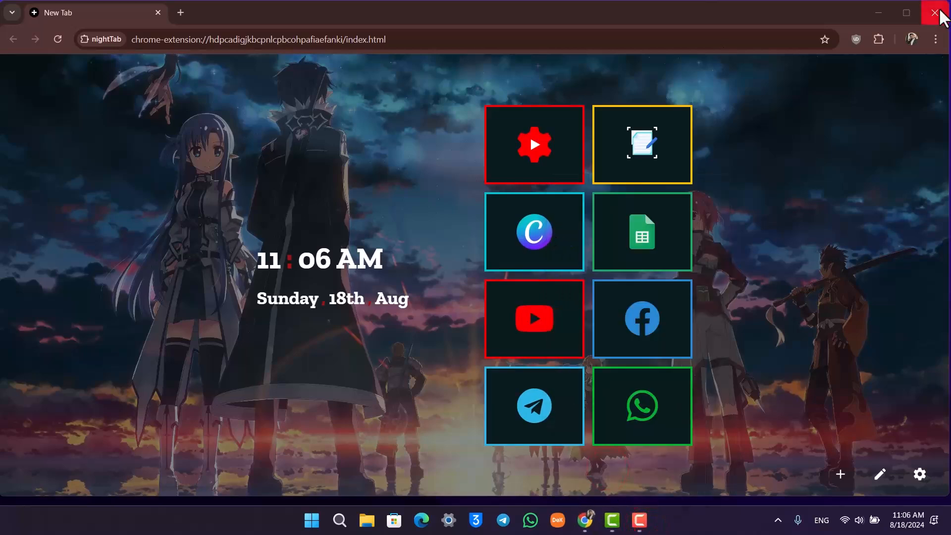
pyautogui.moveTo(883, 437)
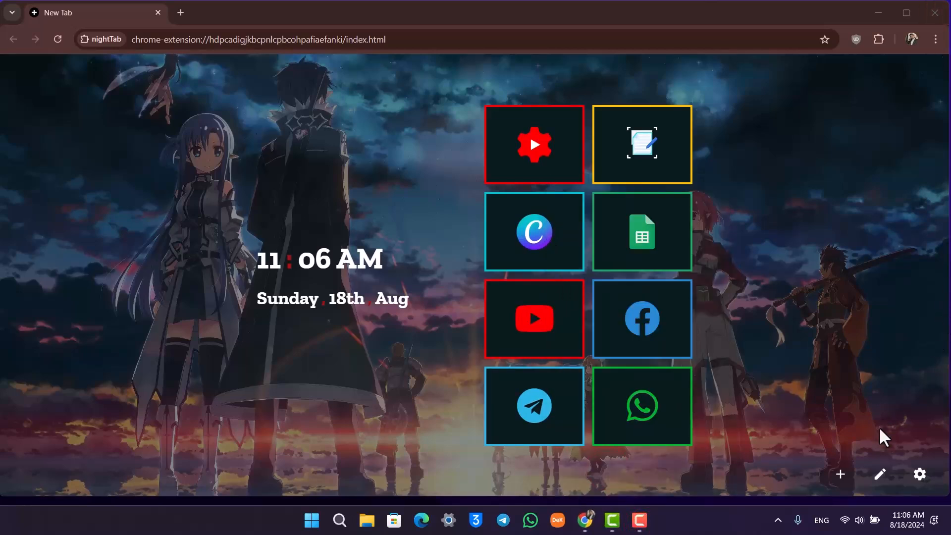